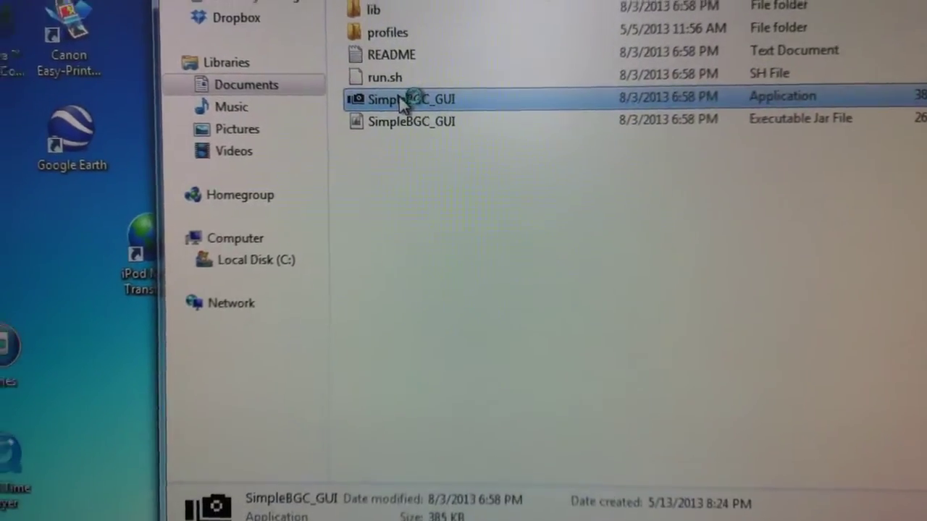
Step: Launch SimpleBGC_GUI from its program folder in Explorer
double_click(403, 99)
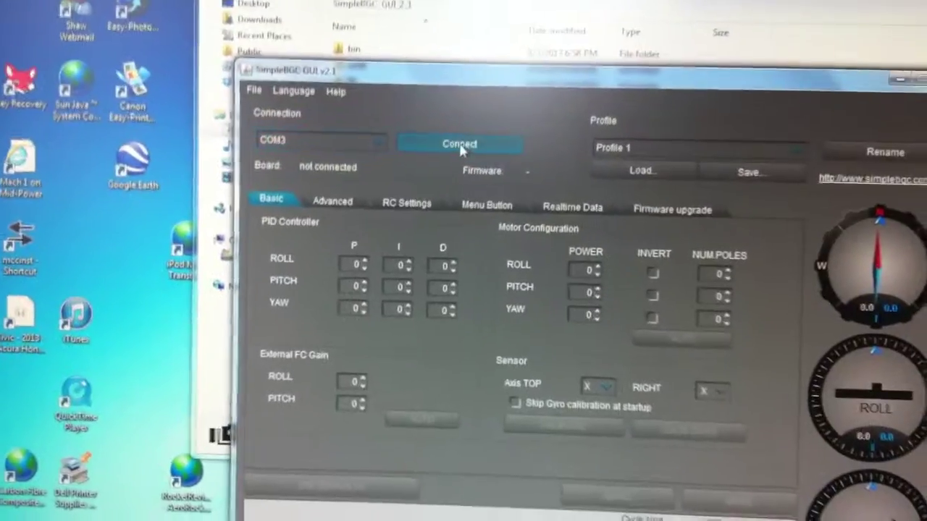
Step: Connect to the board on COM3, loading board version 1.0 and firmware 2.1
left_click(459, 144)
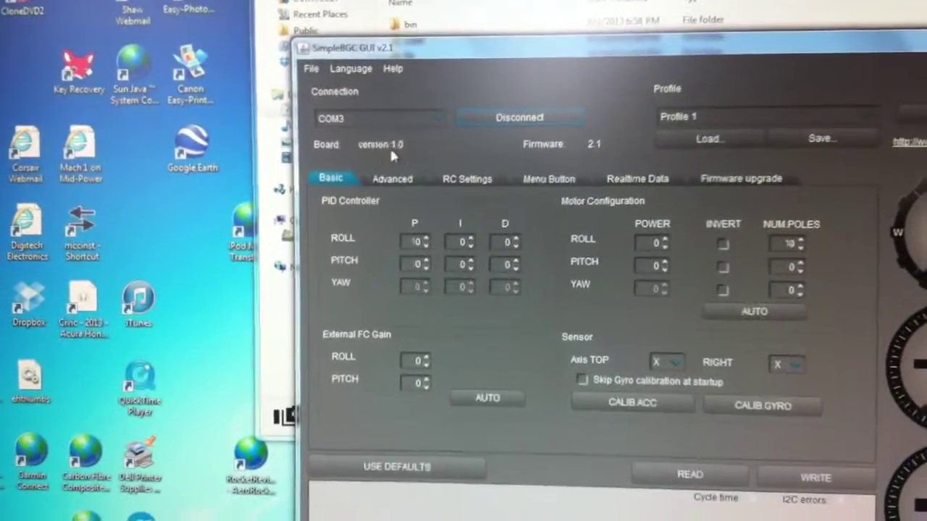